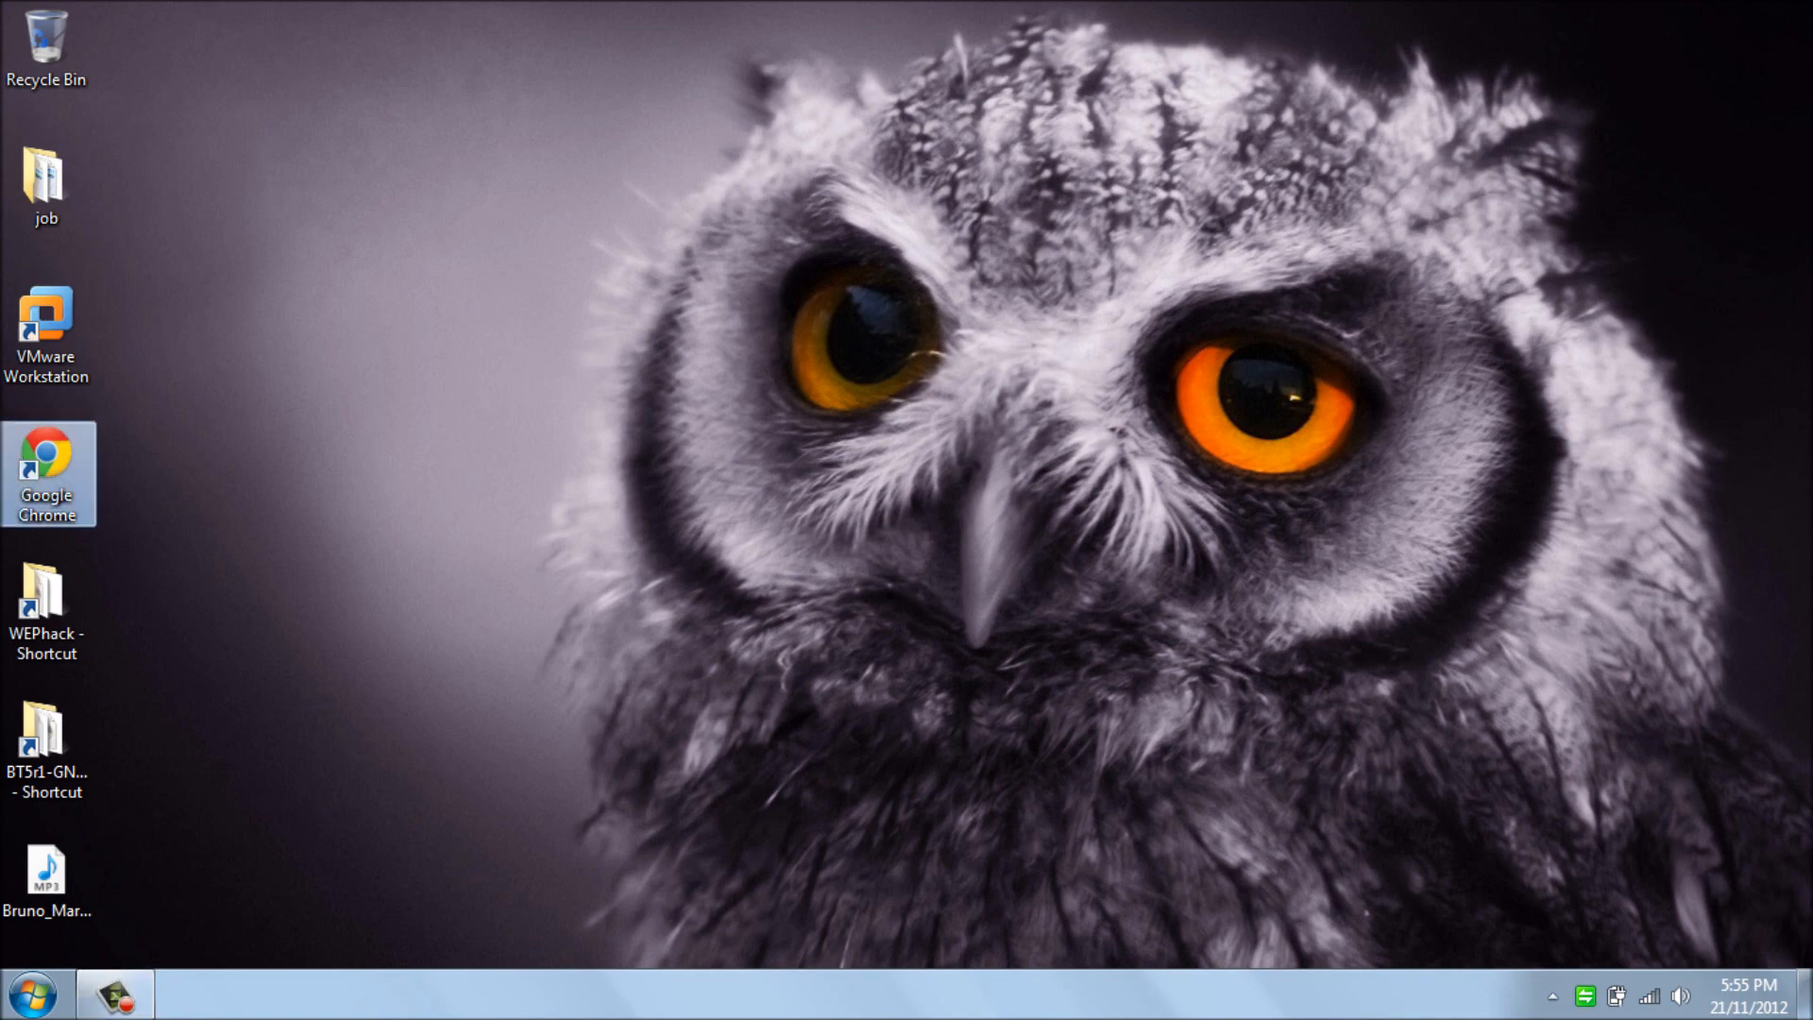
Step: Launch Google Chrome from the desktop shortcut
double_click(46, 474)
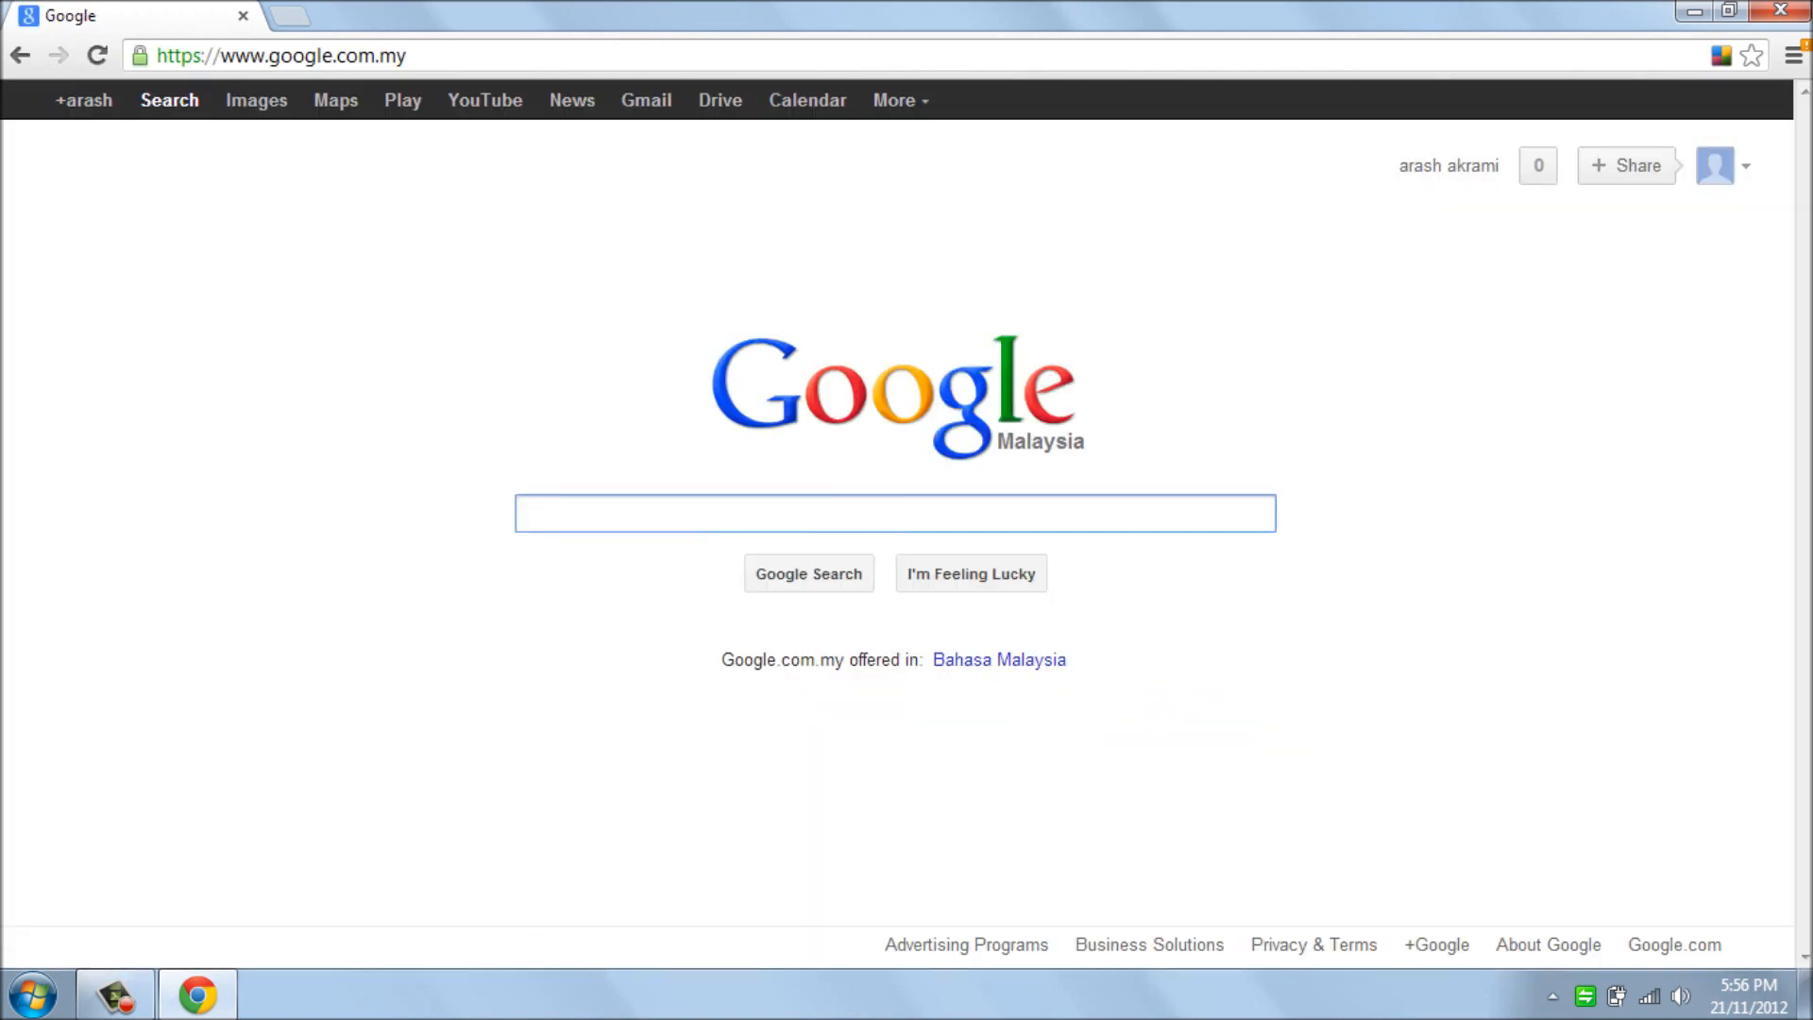
Step: Search Google for 'unetb', take the unetbootin-windows-377 suggestion and add 'back' to the query
type("unetb")
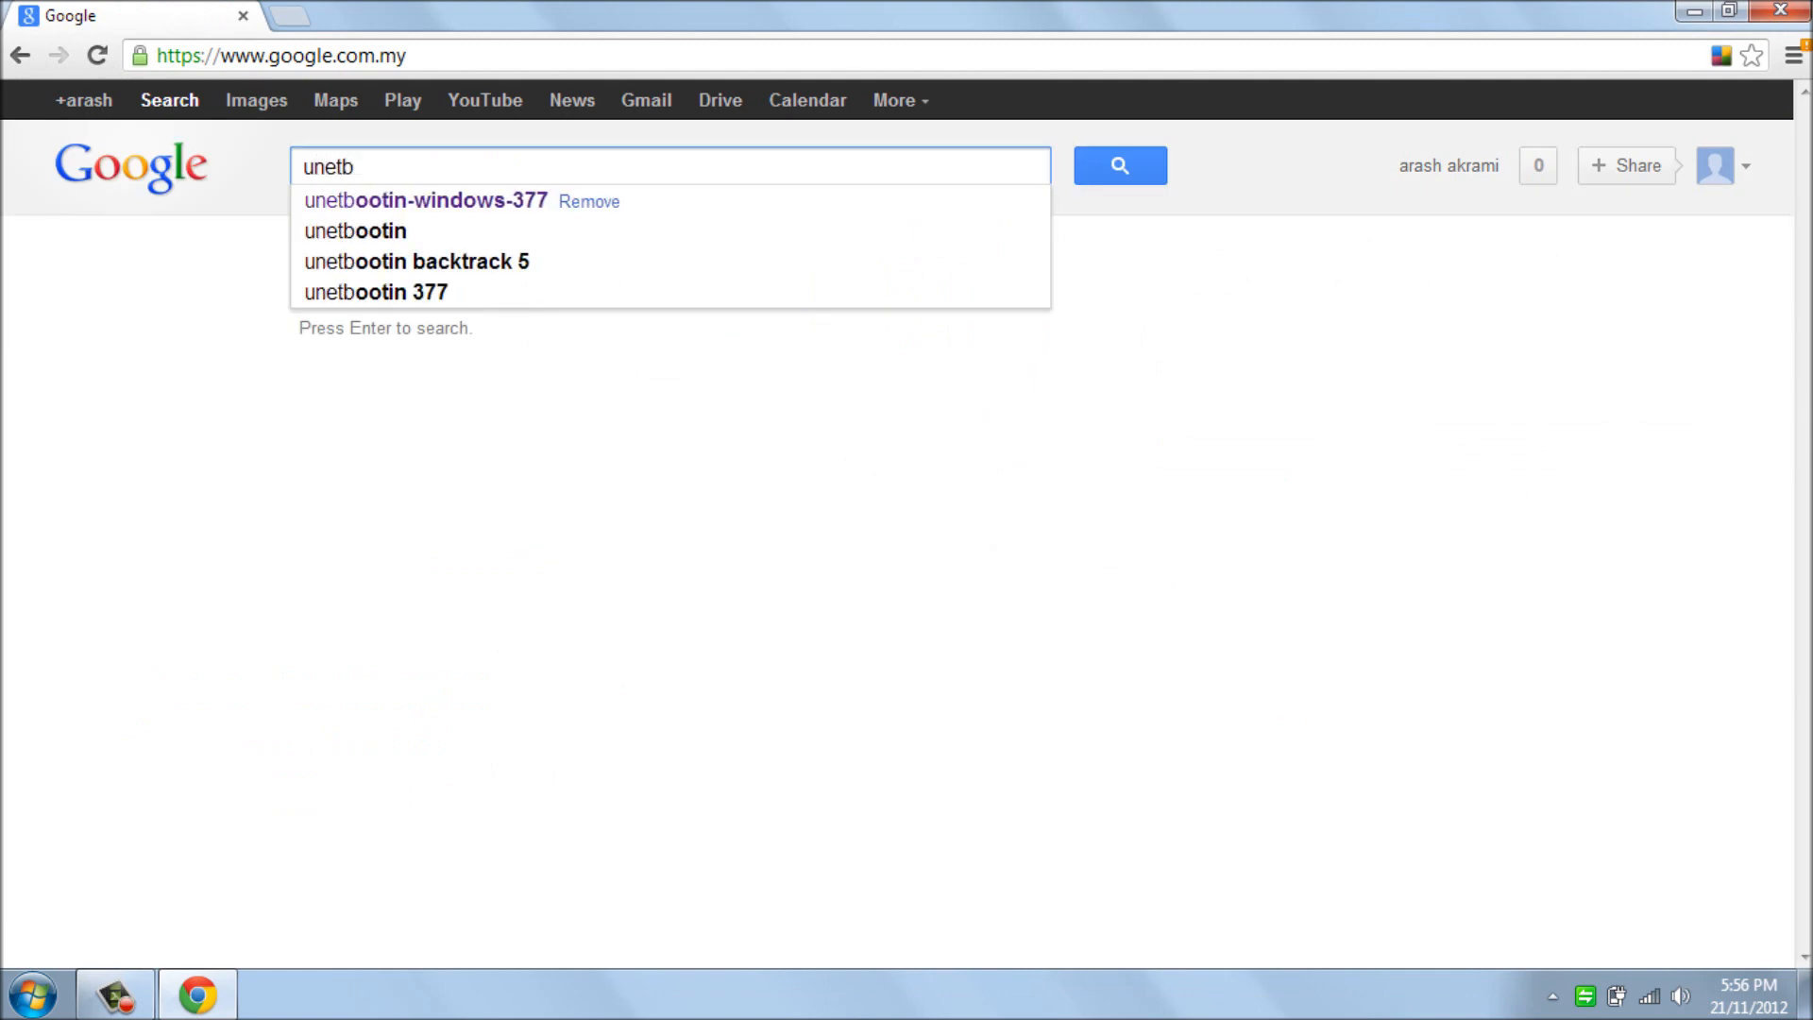
left_click(425, 200)
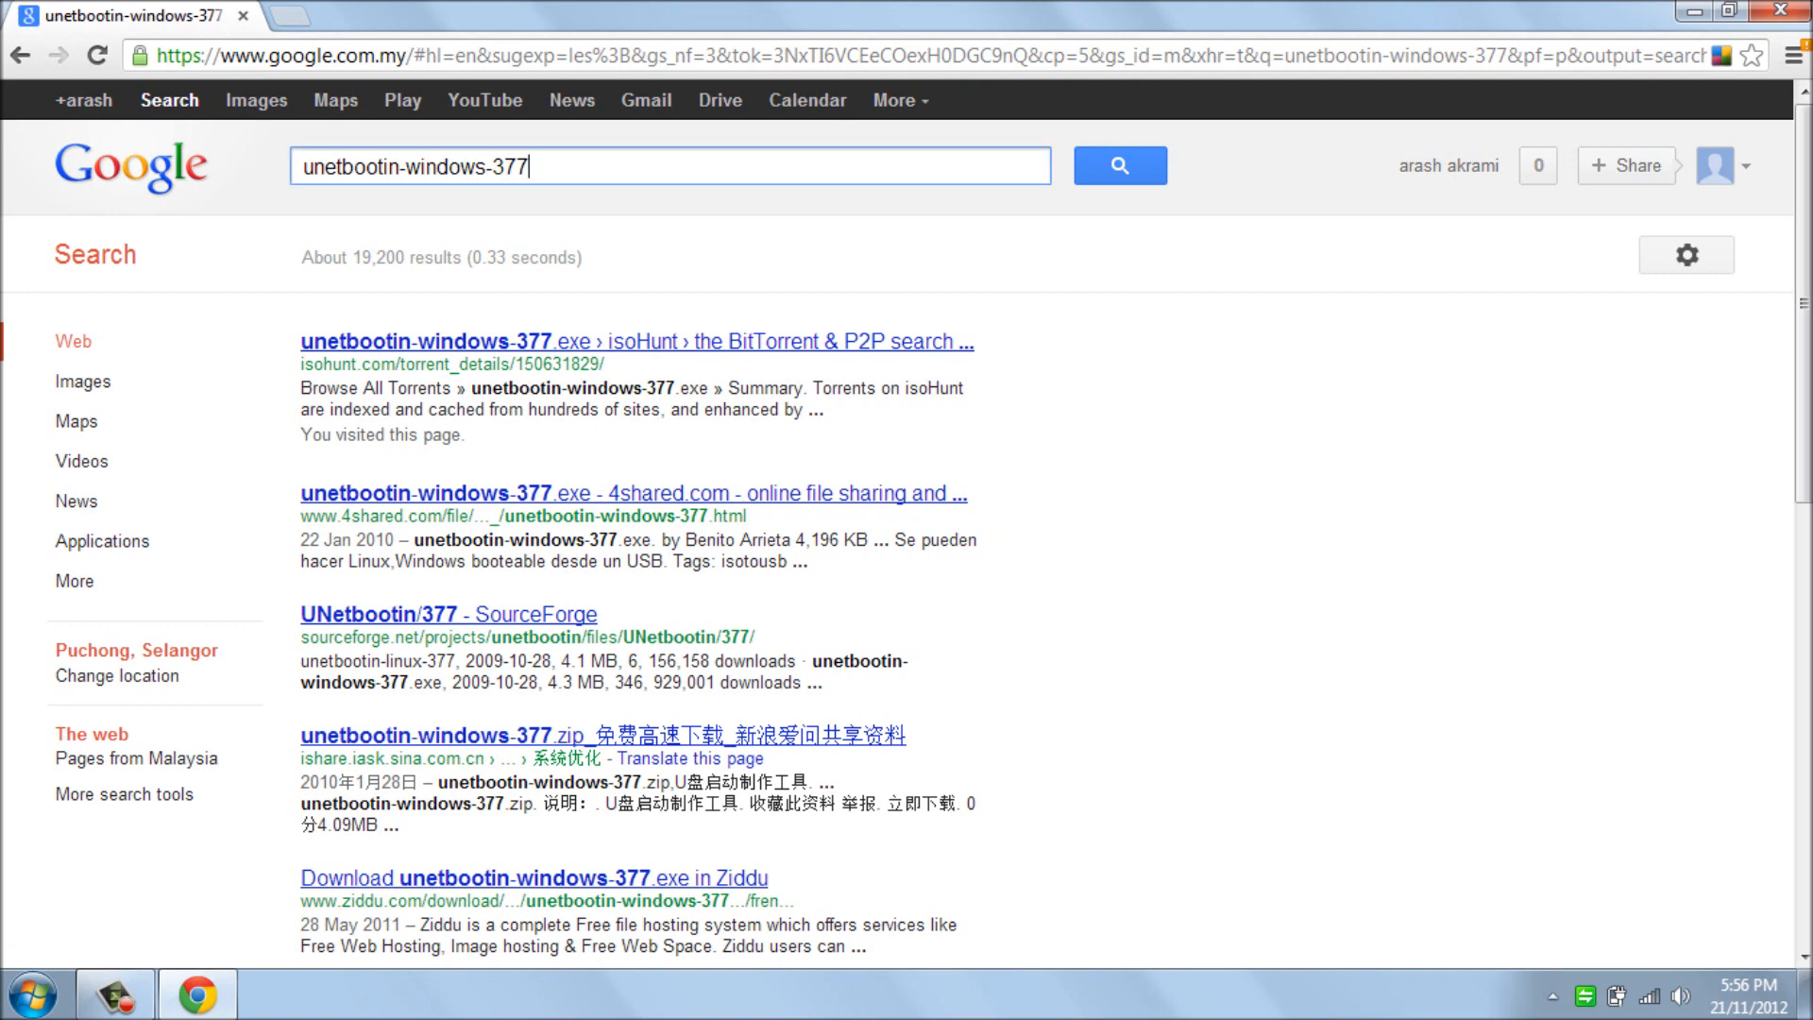
left_click(669, 167)
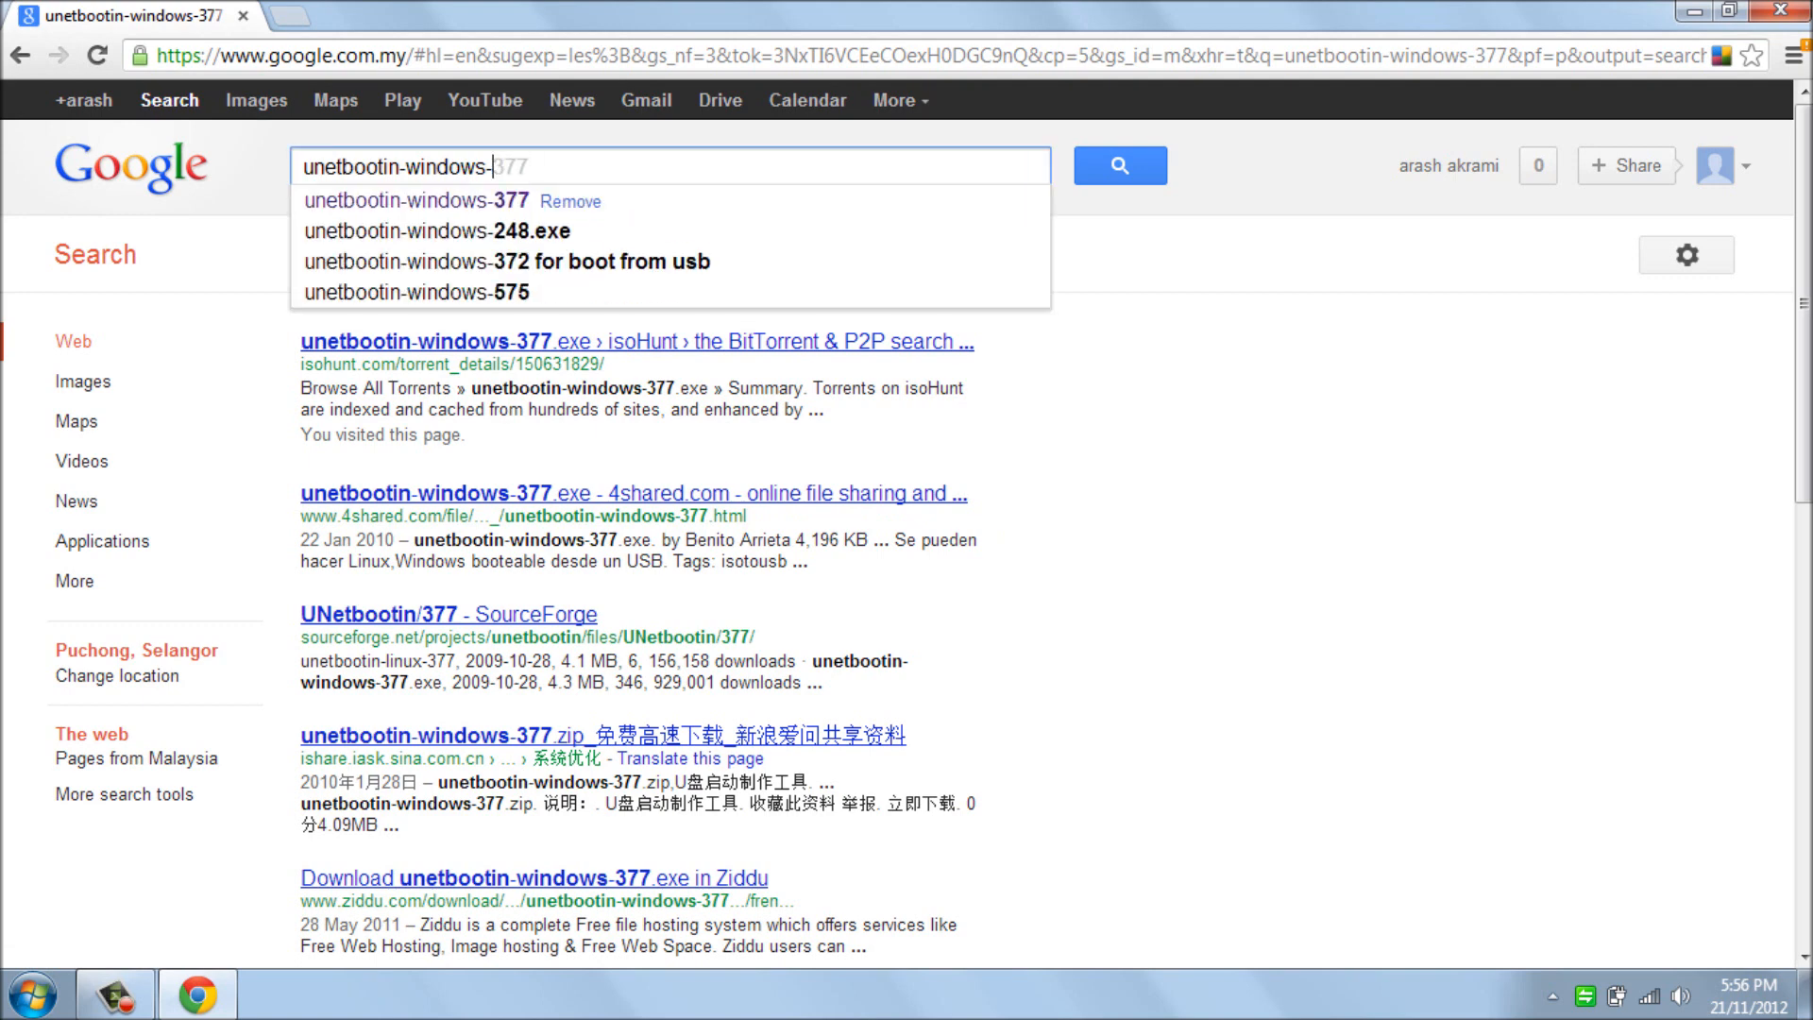
type("back")
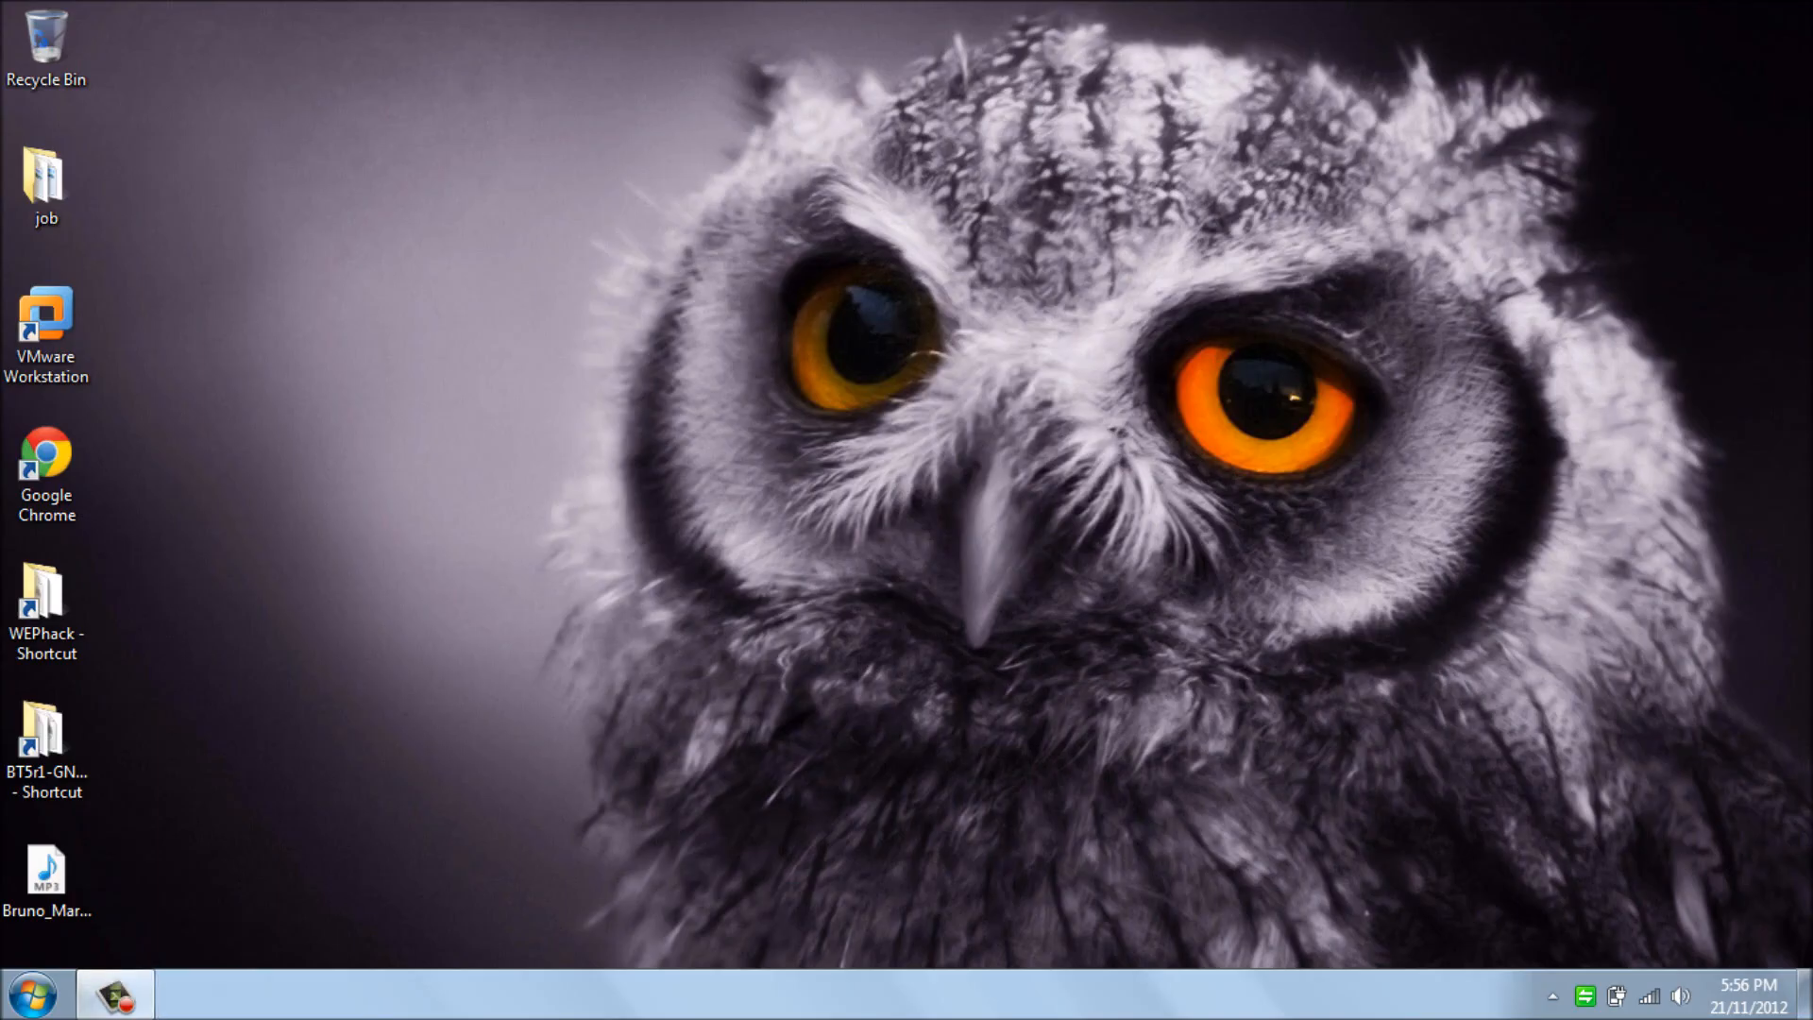
Step: Launch the unetbootin-windows-578 application from the WEPhack folder
double_click(45, 591)
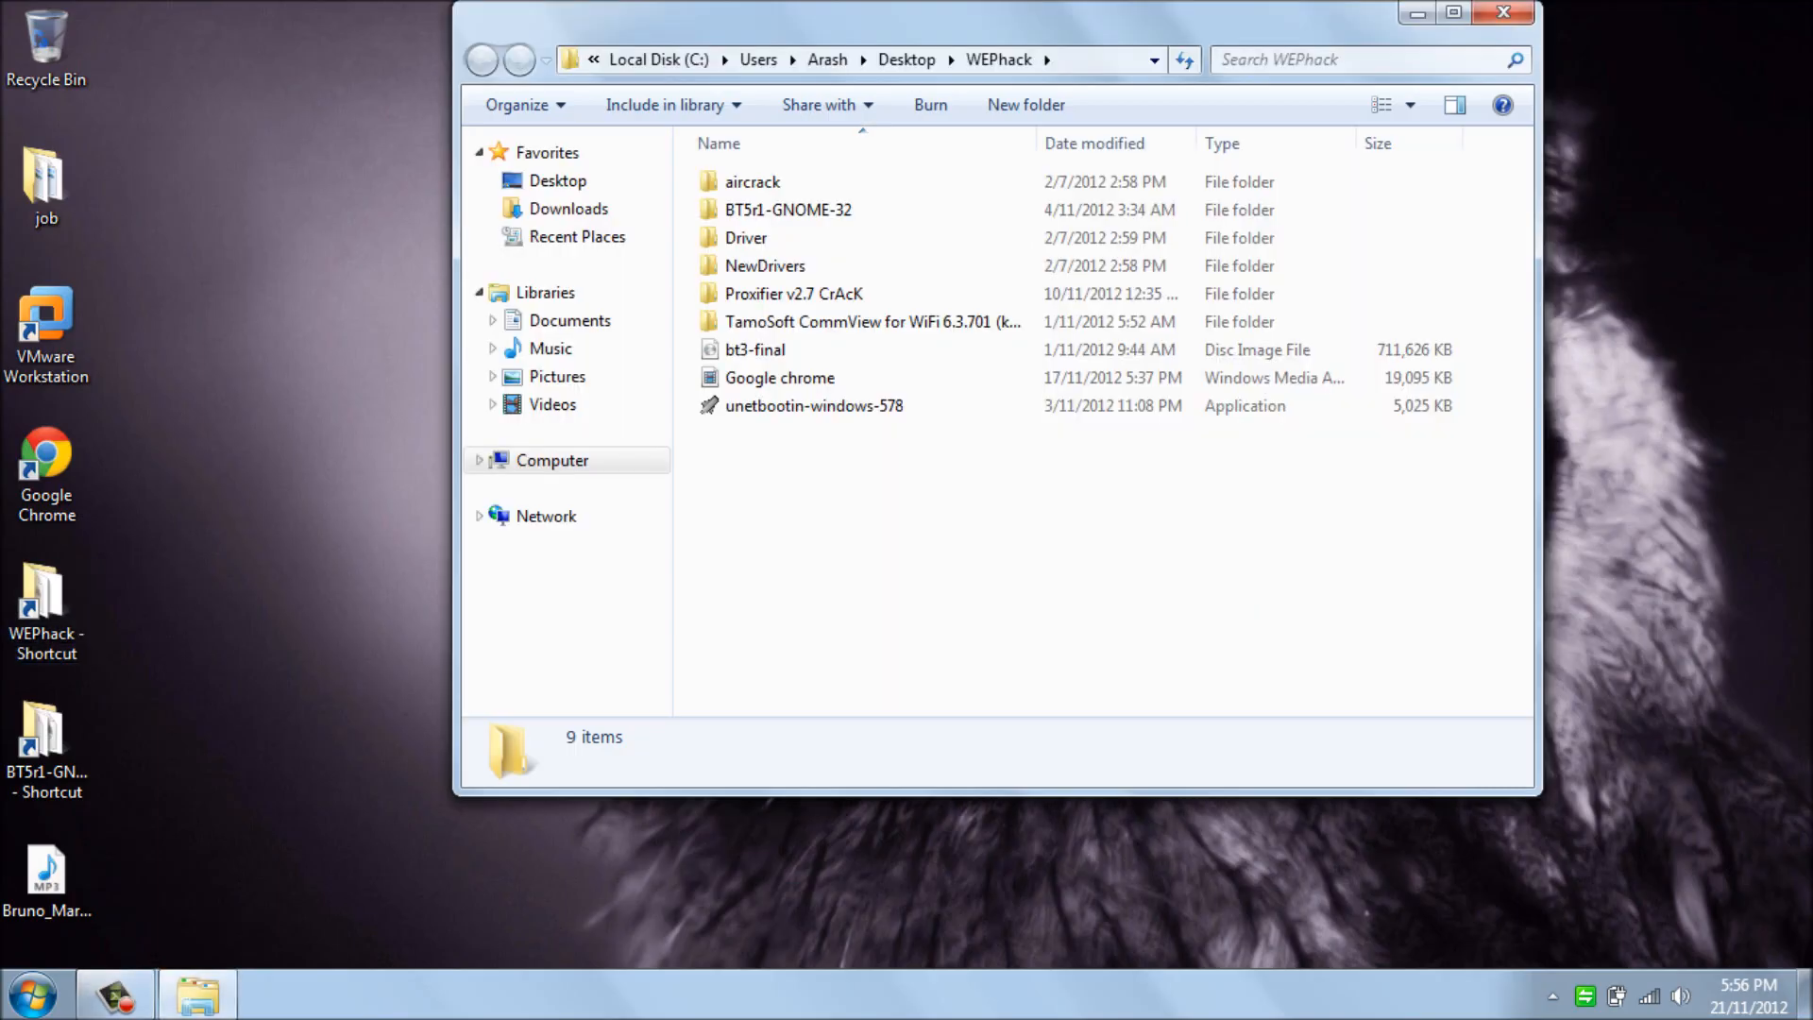
left_click(812, 404)
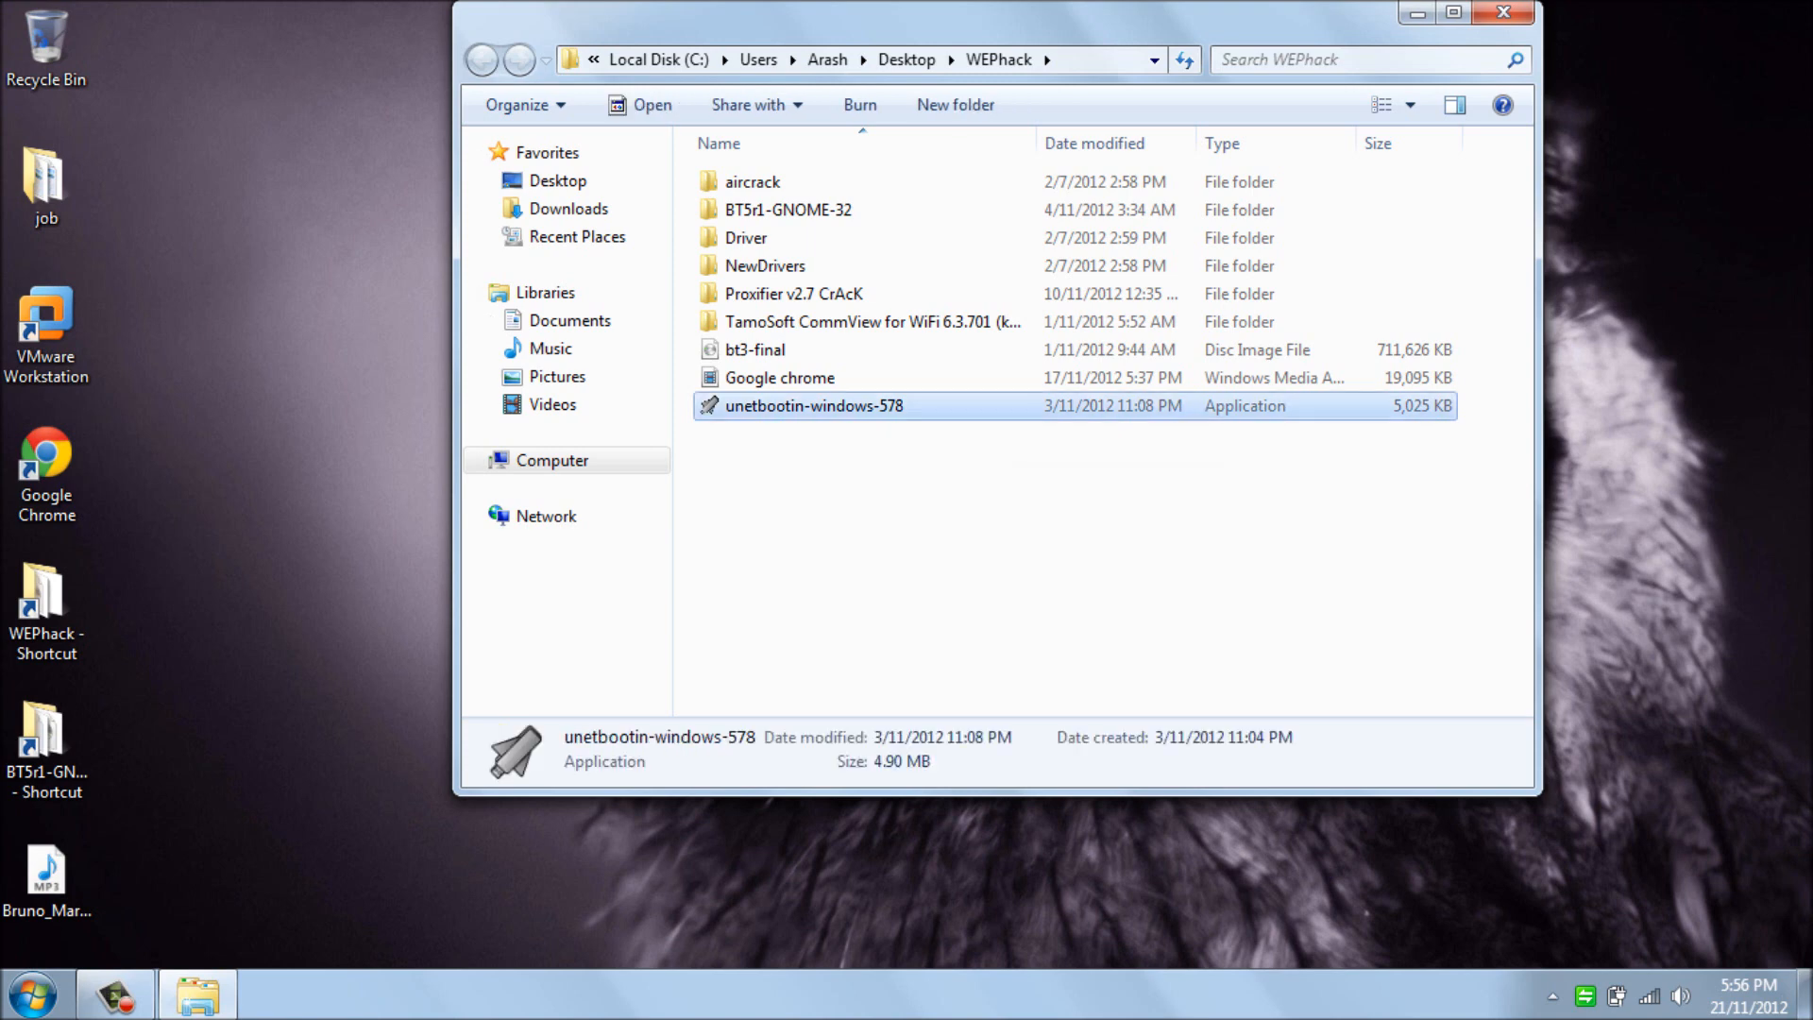
double_click(812, 404)
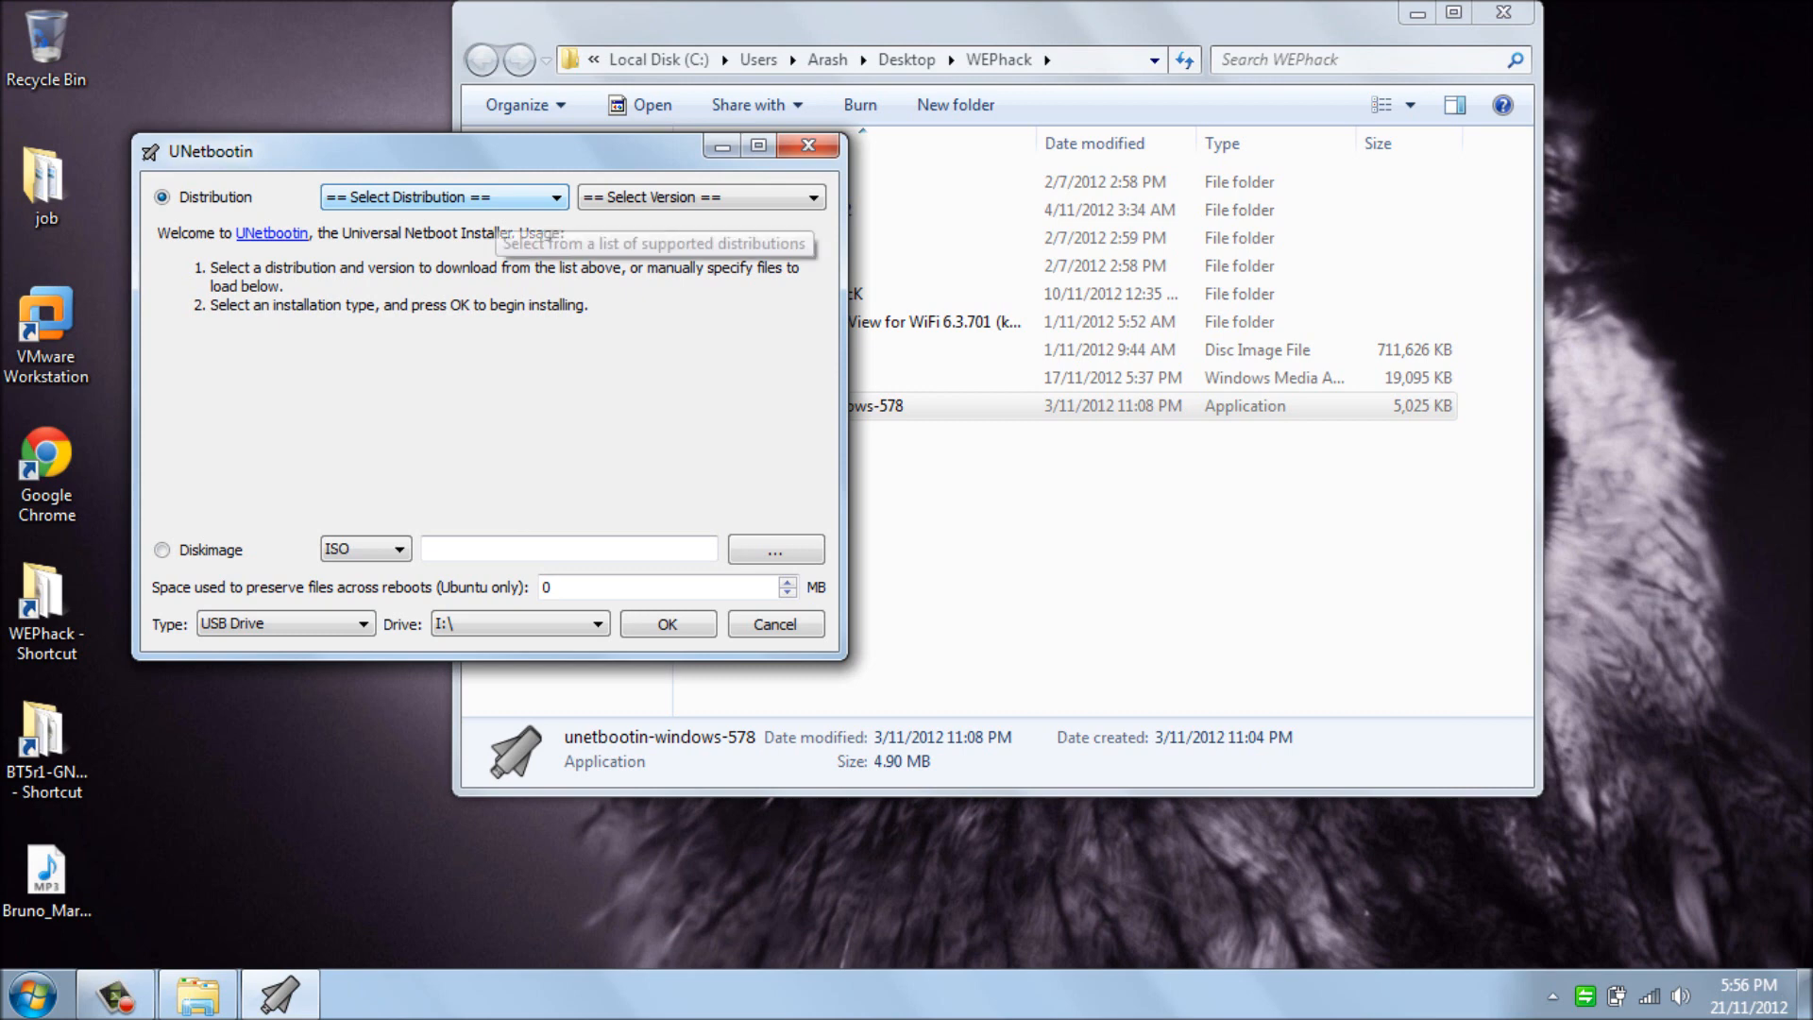
Step: Choose BackTrack as the distribution and keep version 5R1-GNOME
left_click(442, 197)
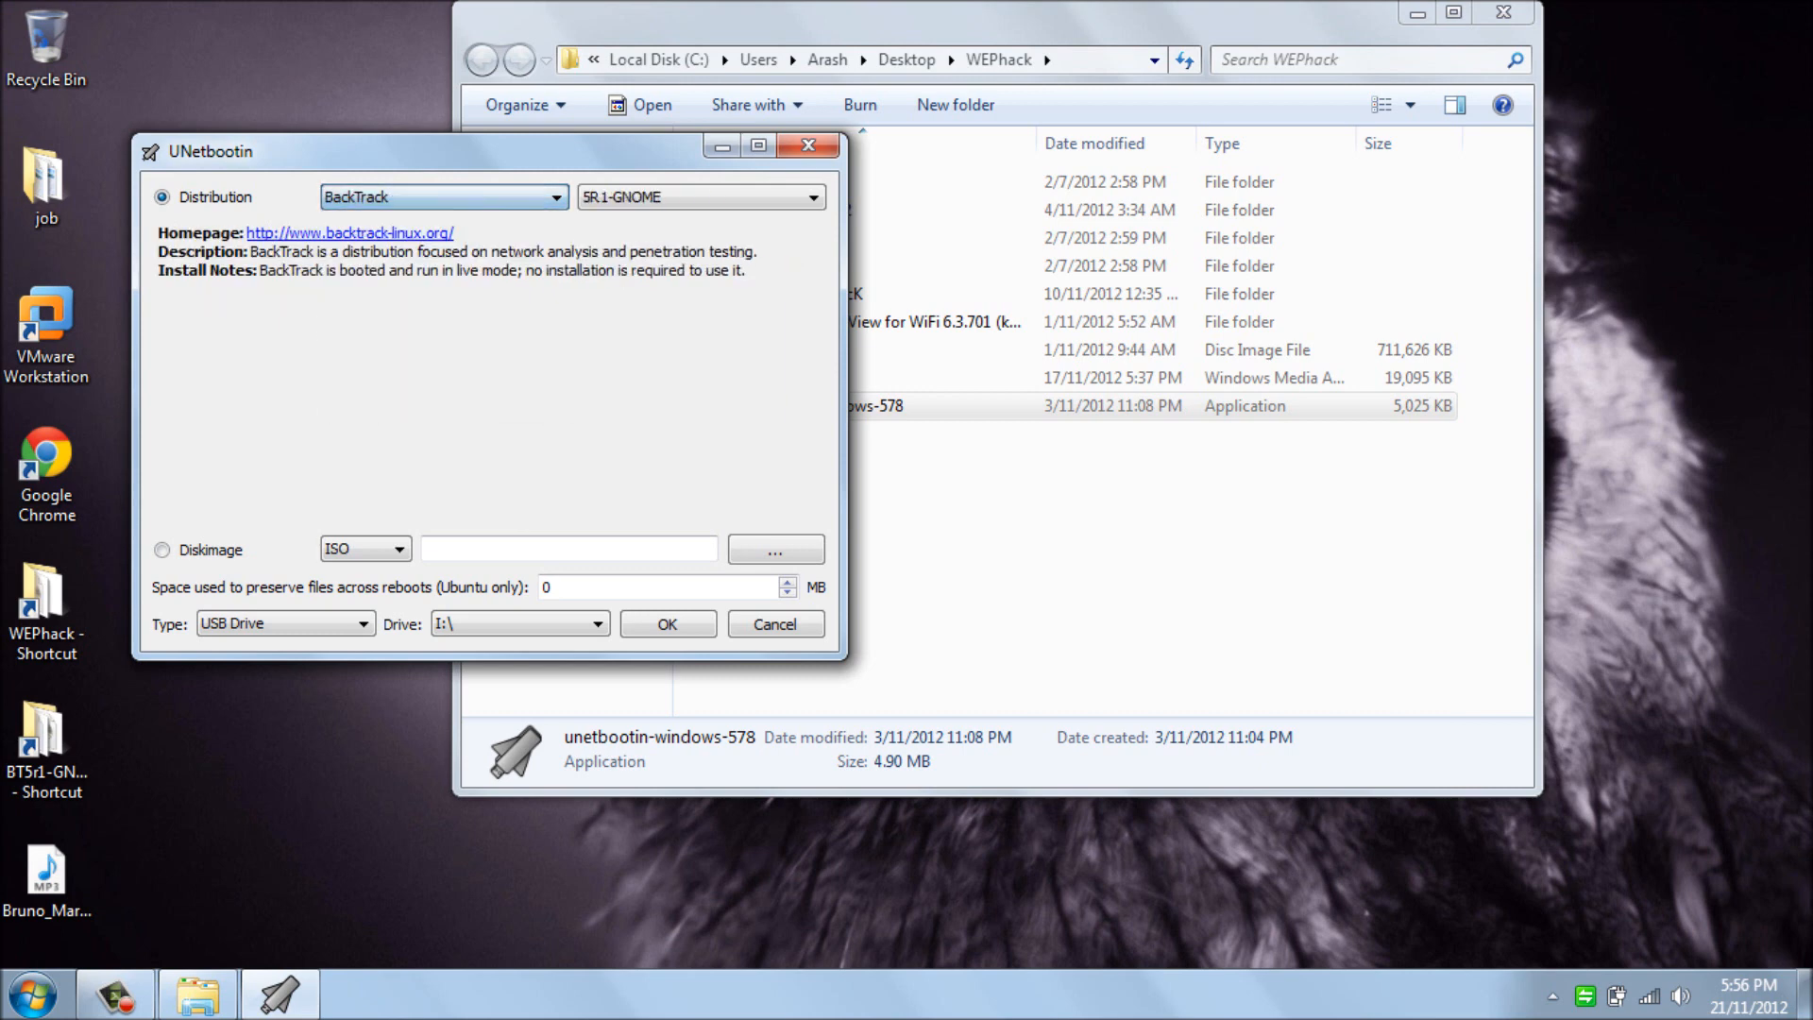
left_click(810, 197)
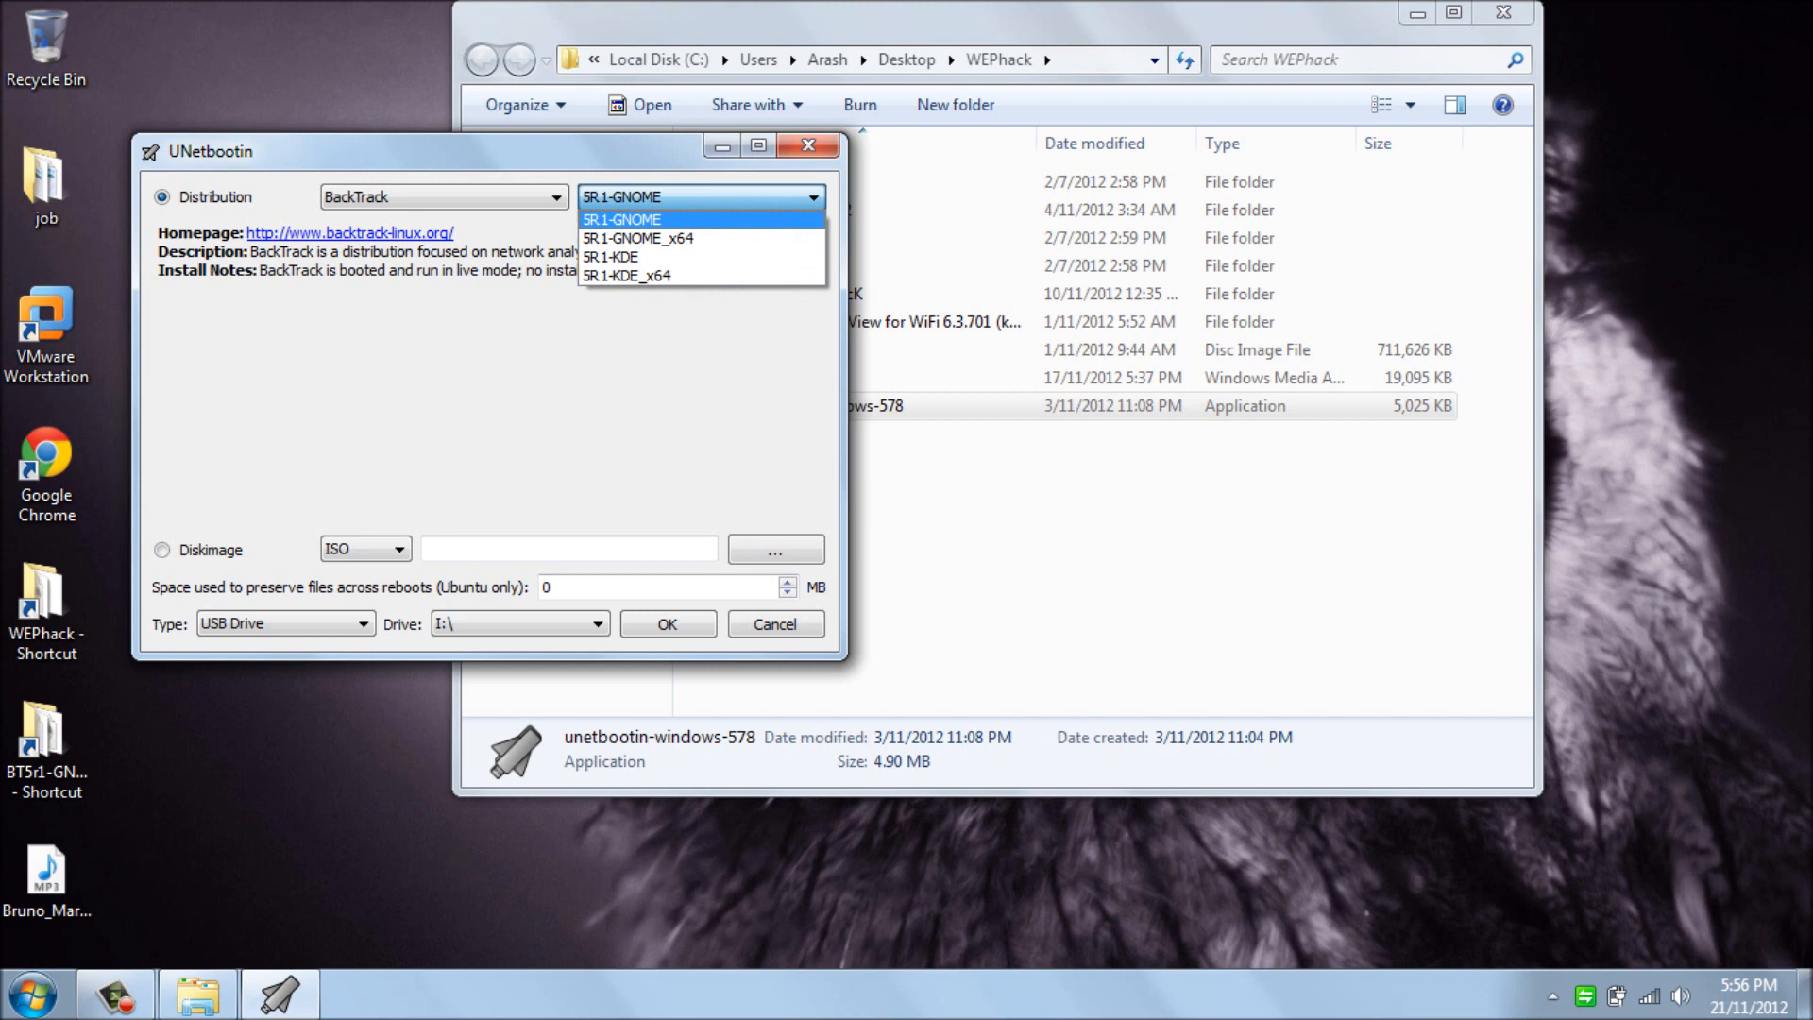
left_click(621, 219)
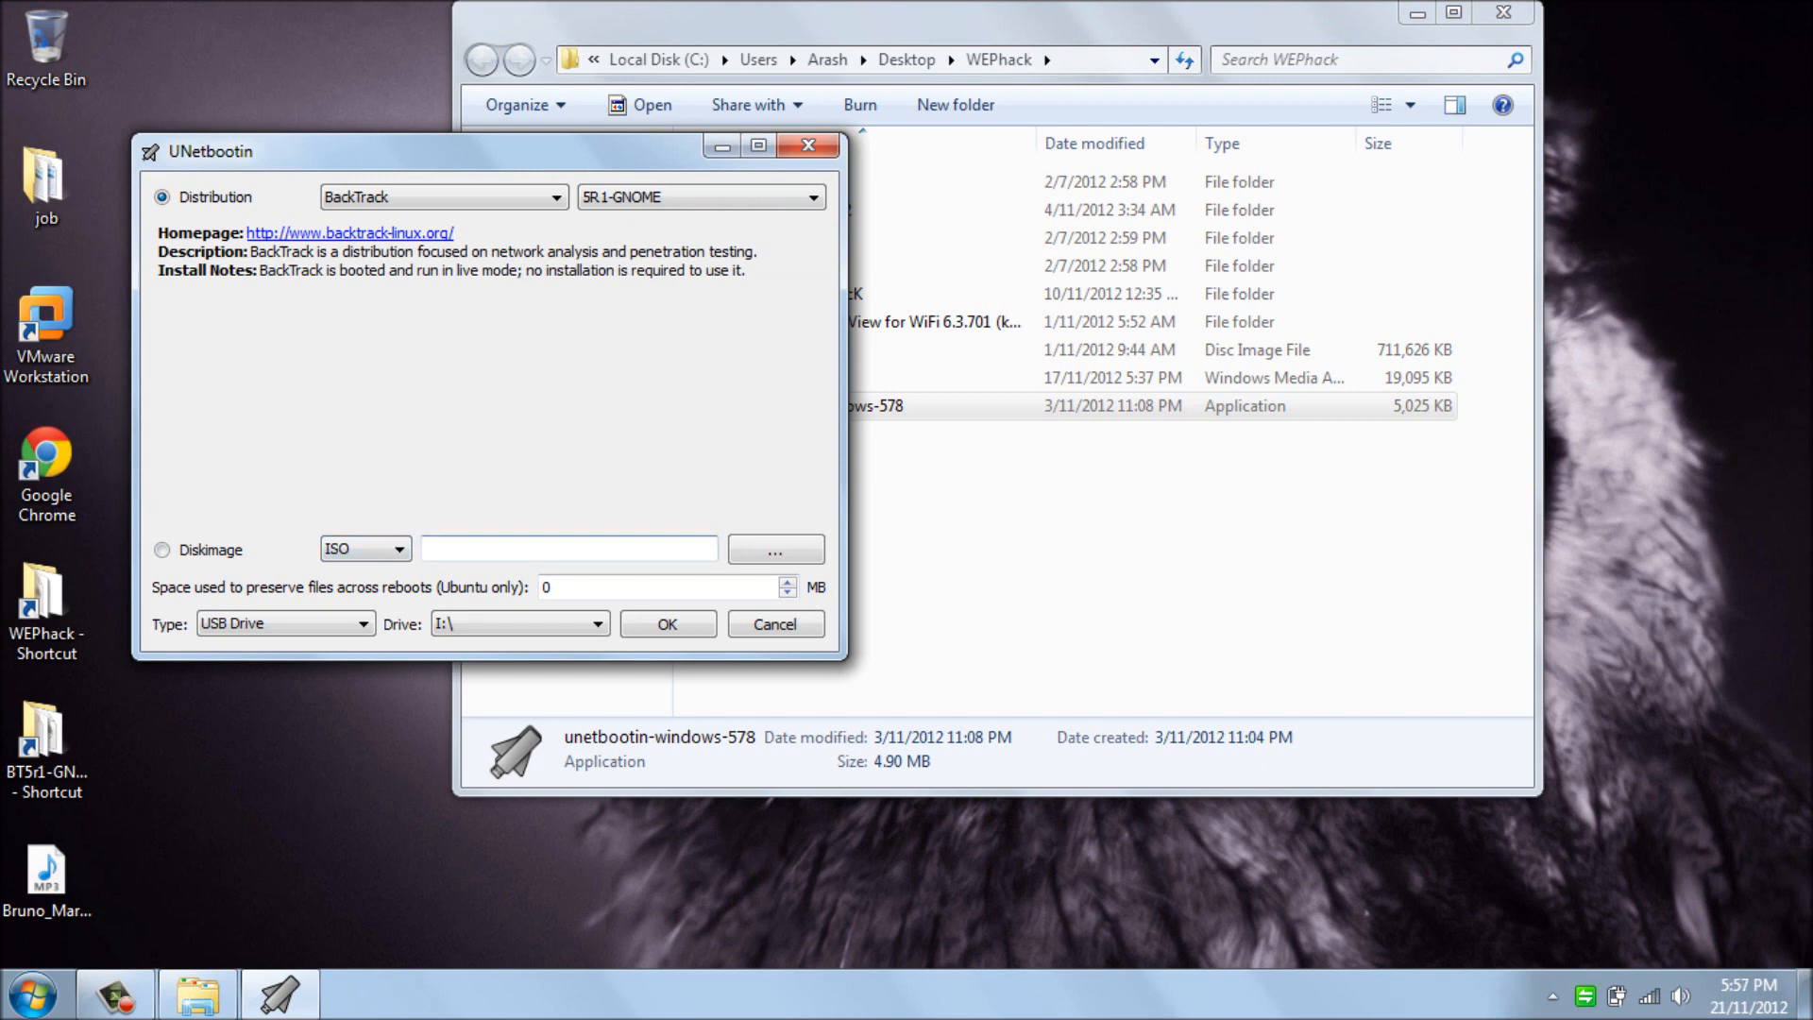
Step: Browse to and load the BT5R1-GNOME-32.iso disc image from the WEPhack folder
left_click(774, 547)
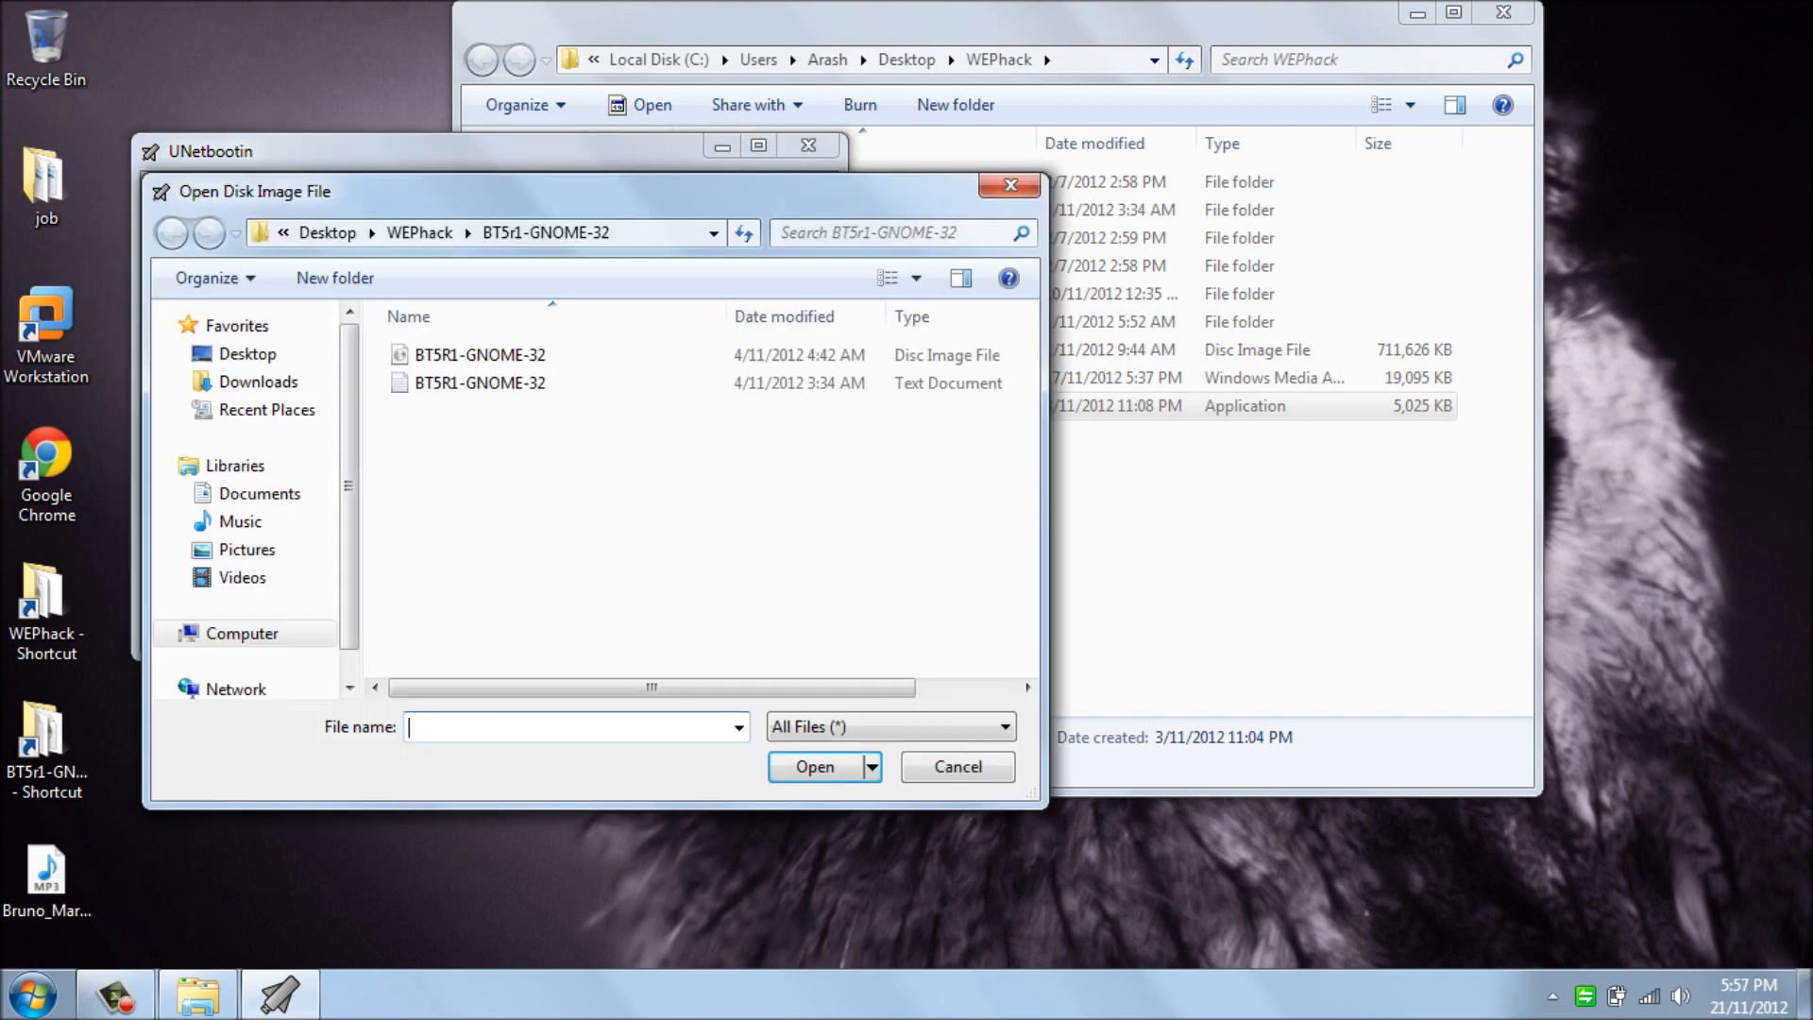
left_click(480, 354)
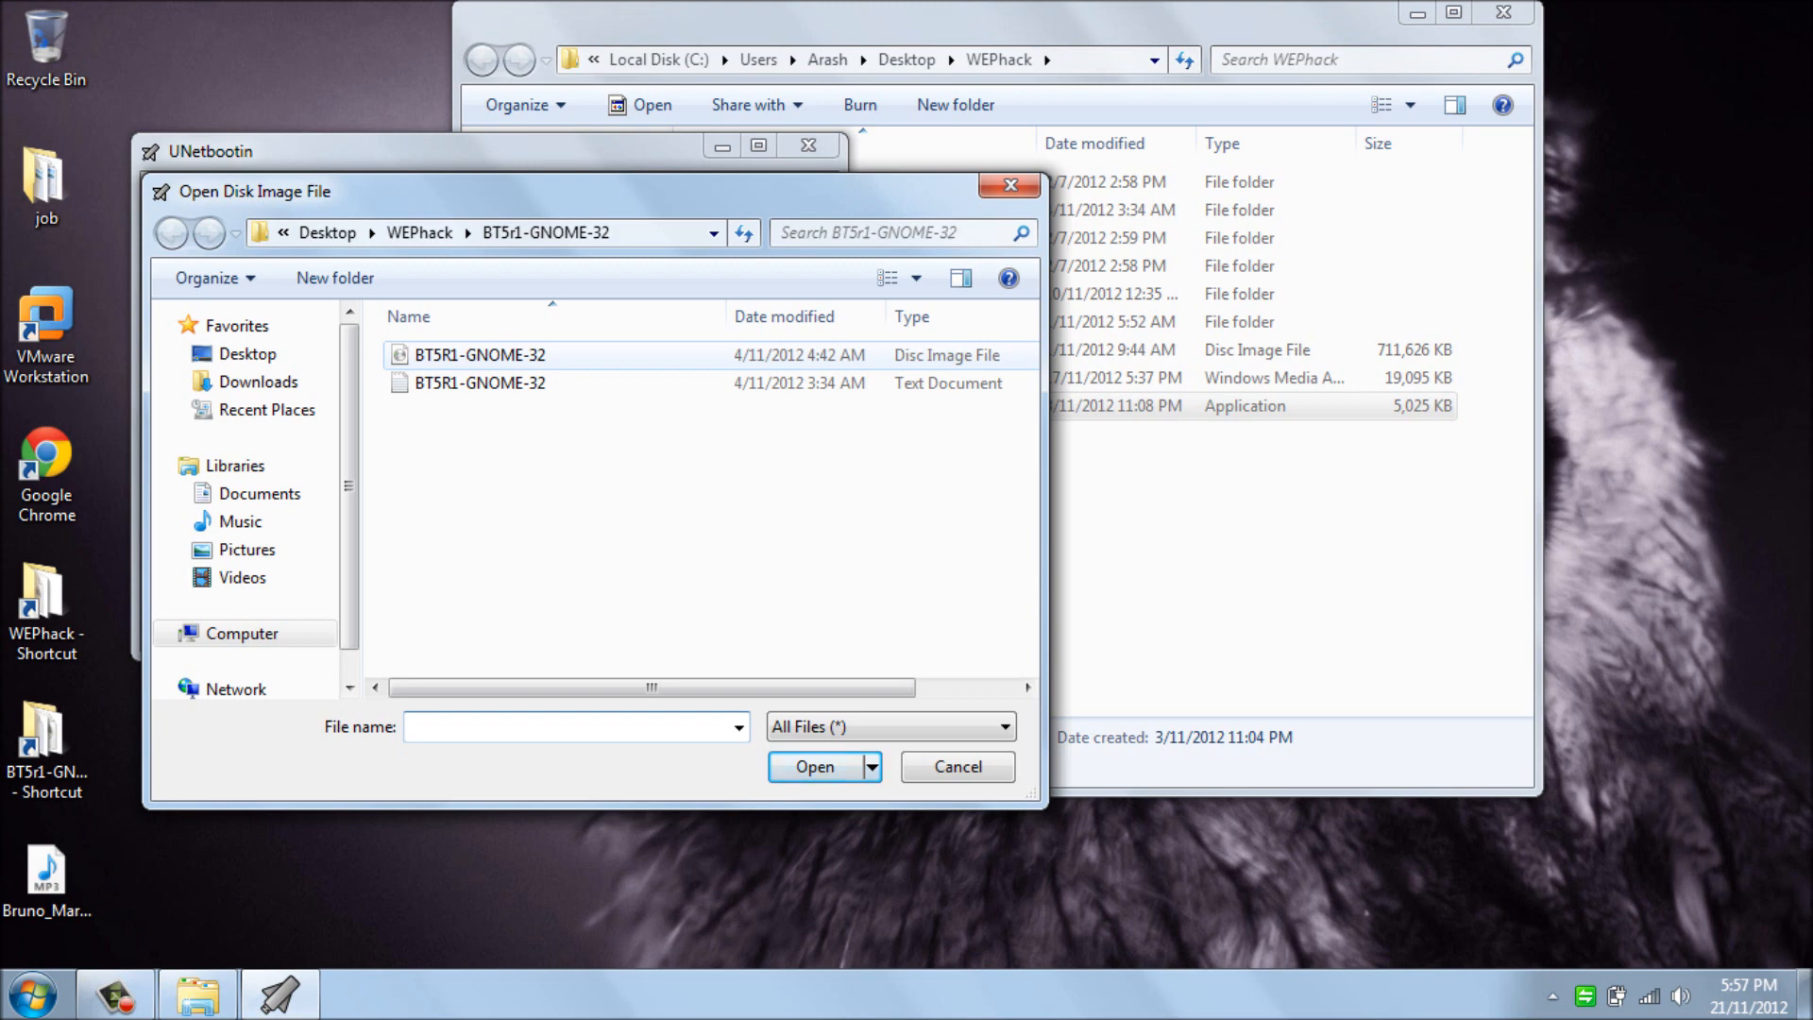
left_click(814, 767)
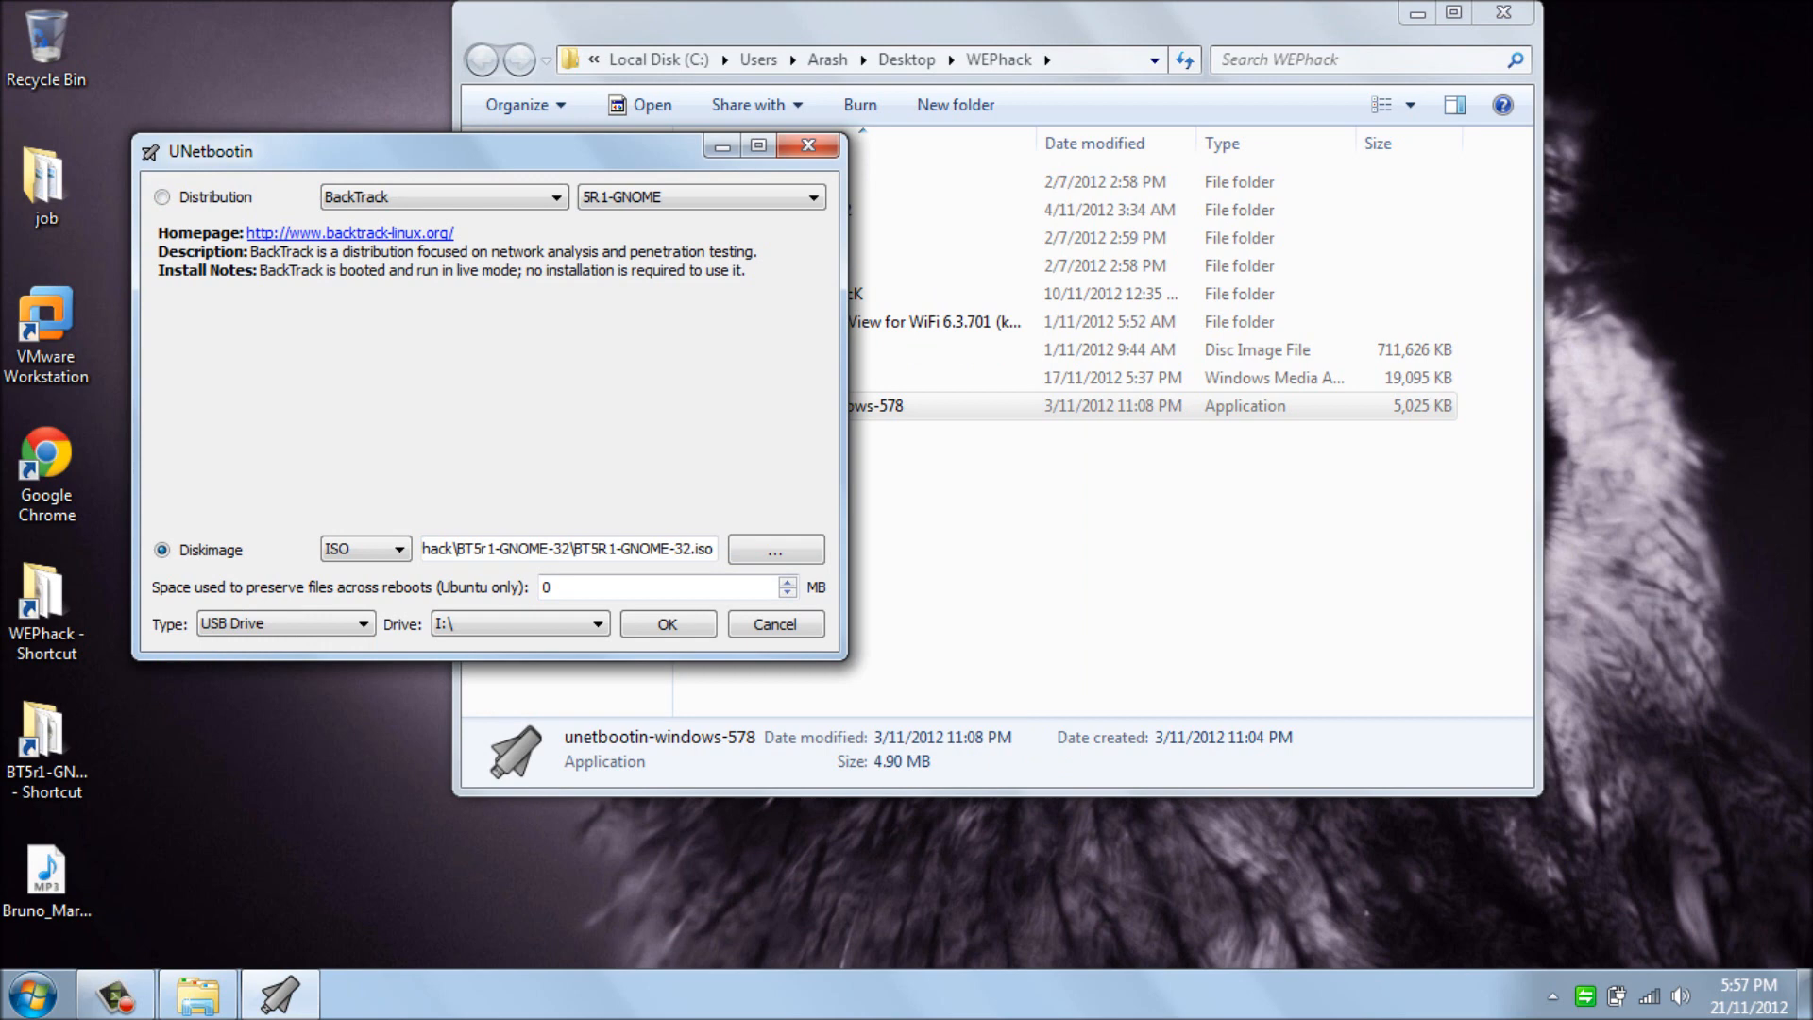
Step: Use the local disk image as source, target drive I:, and start writing to the USB drive
left_click(163, 197)
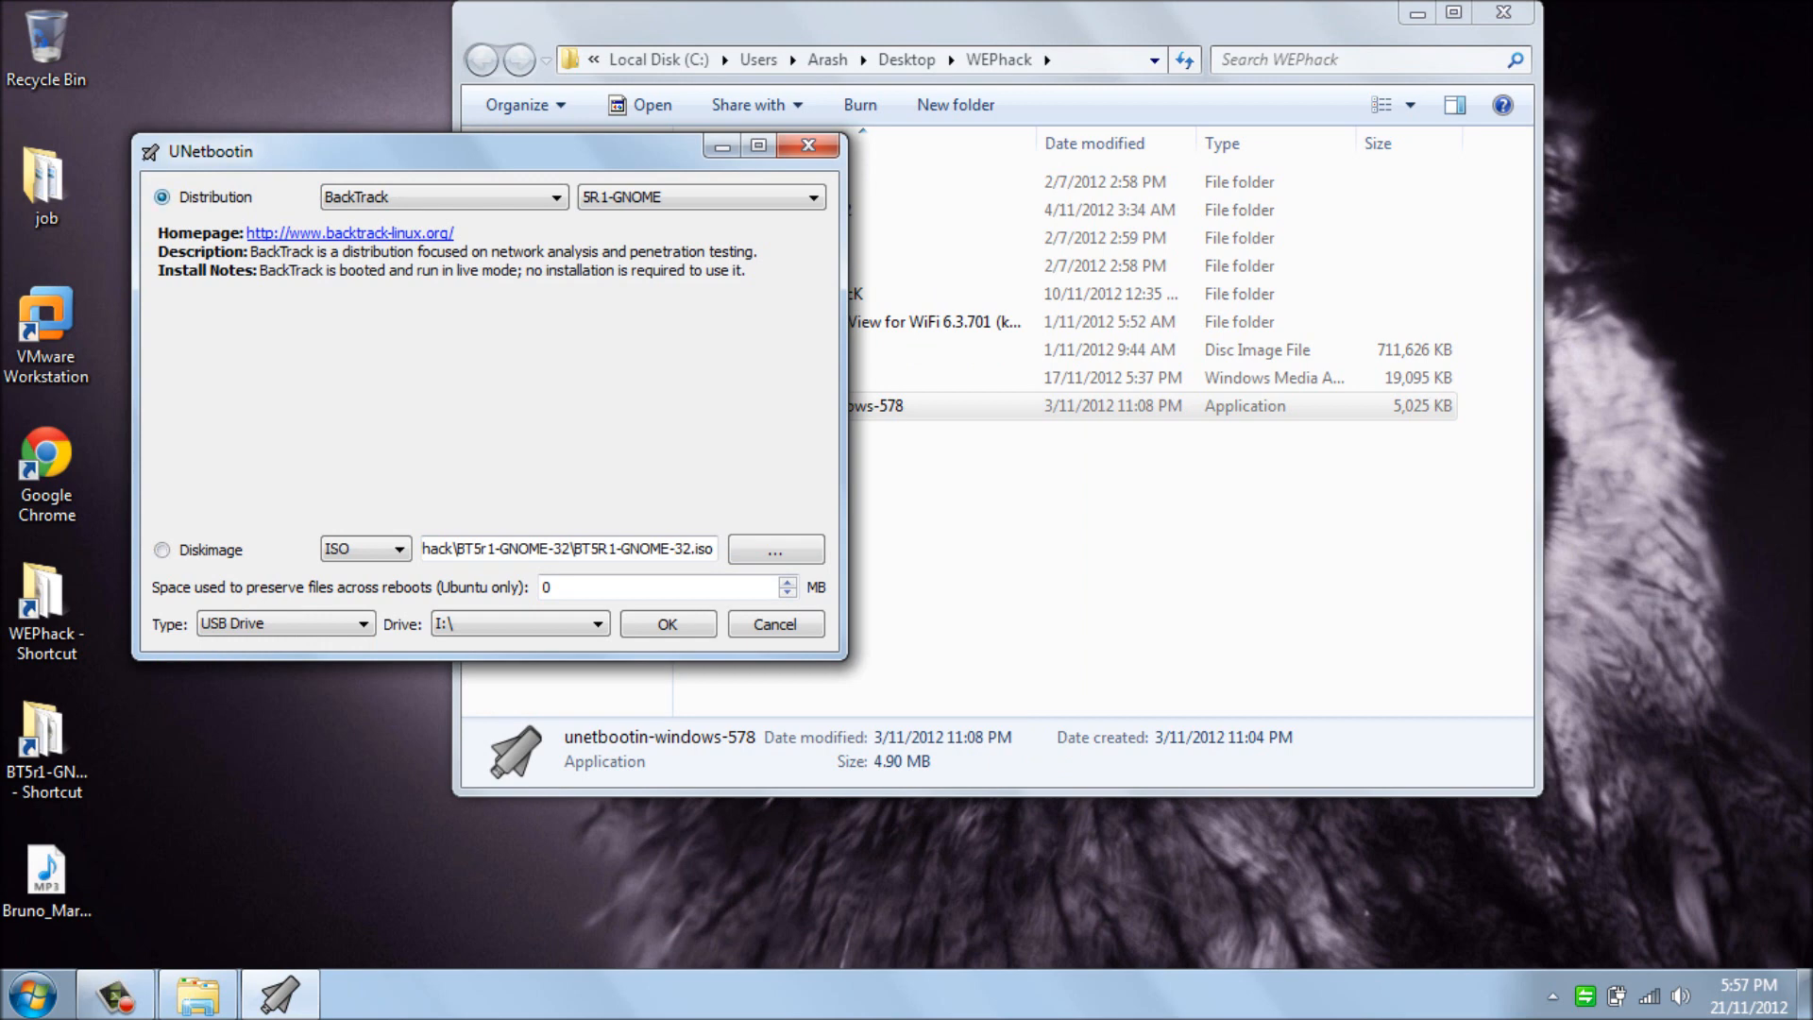
left_click(162, 547)
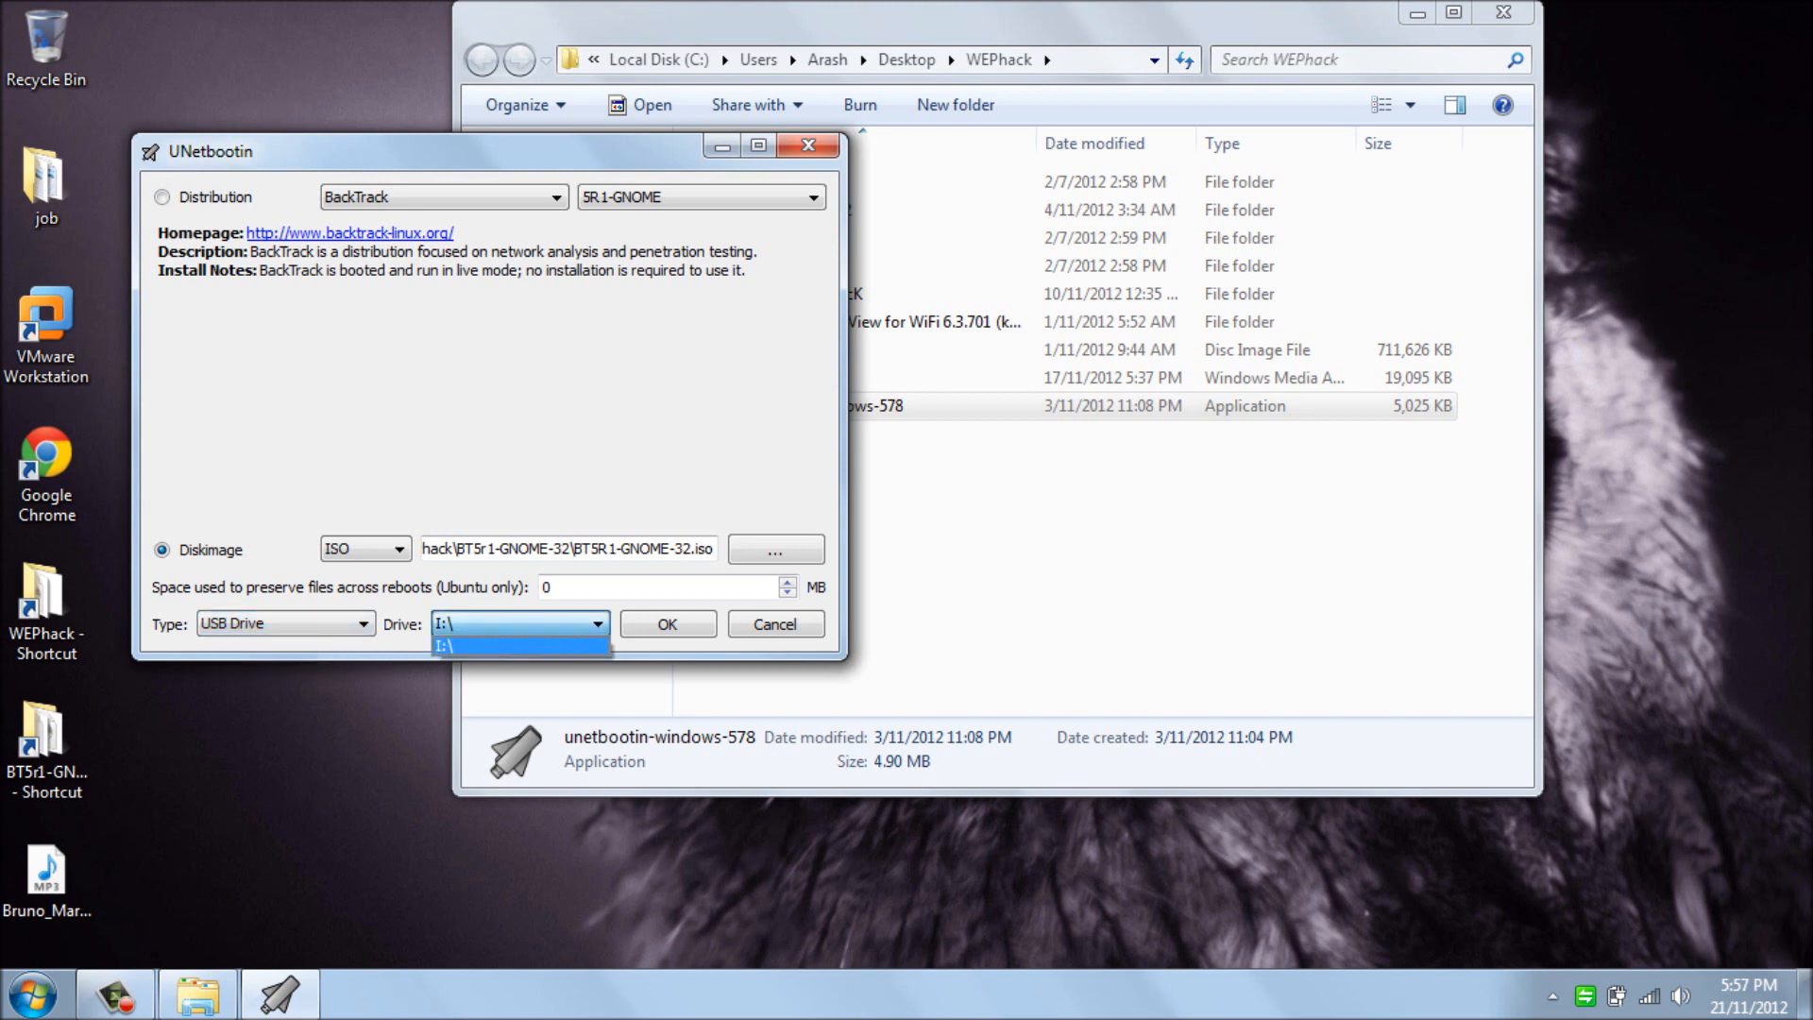
left_click(520, 642)
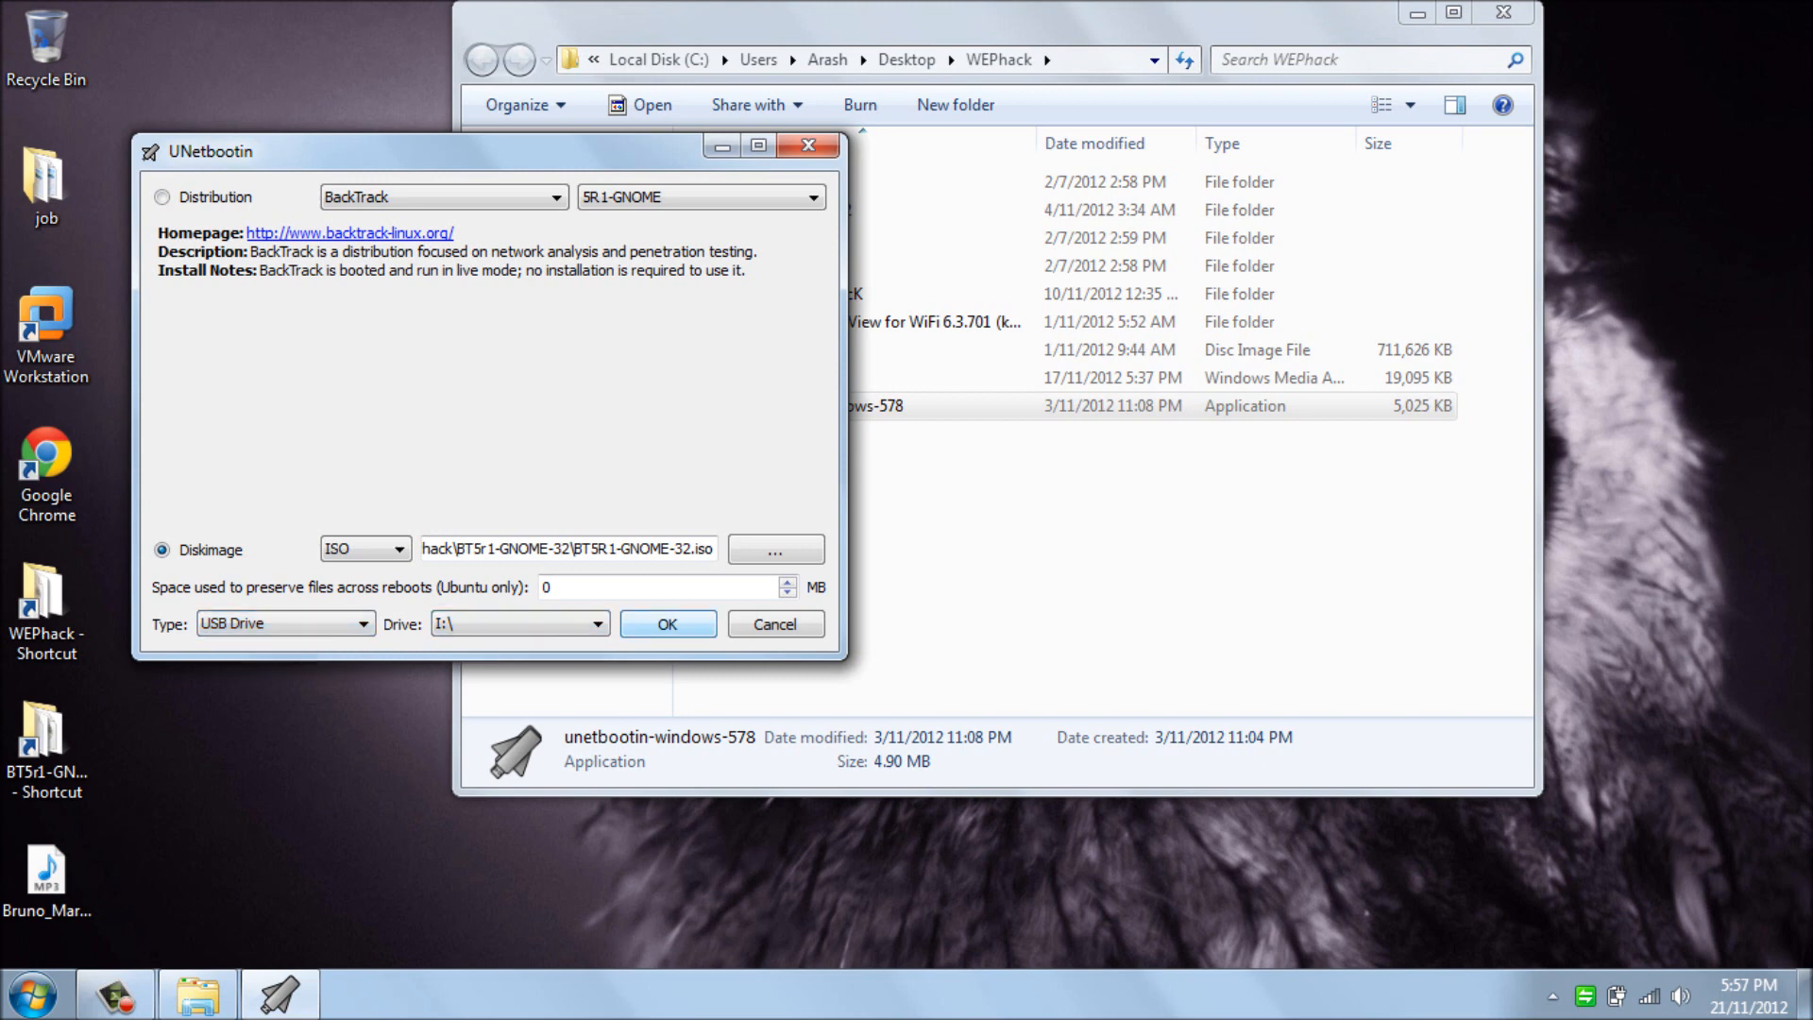
left_click(666, 623)
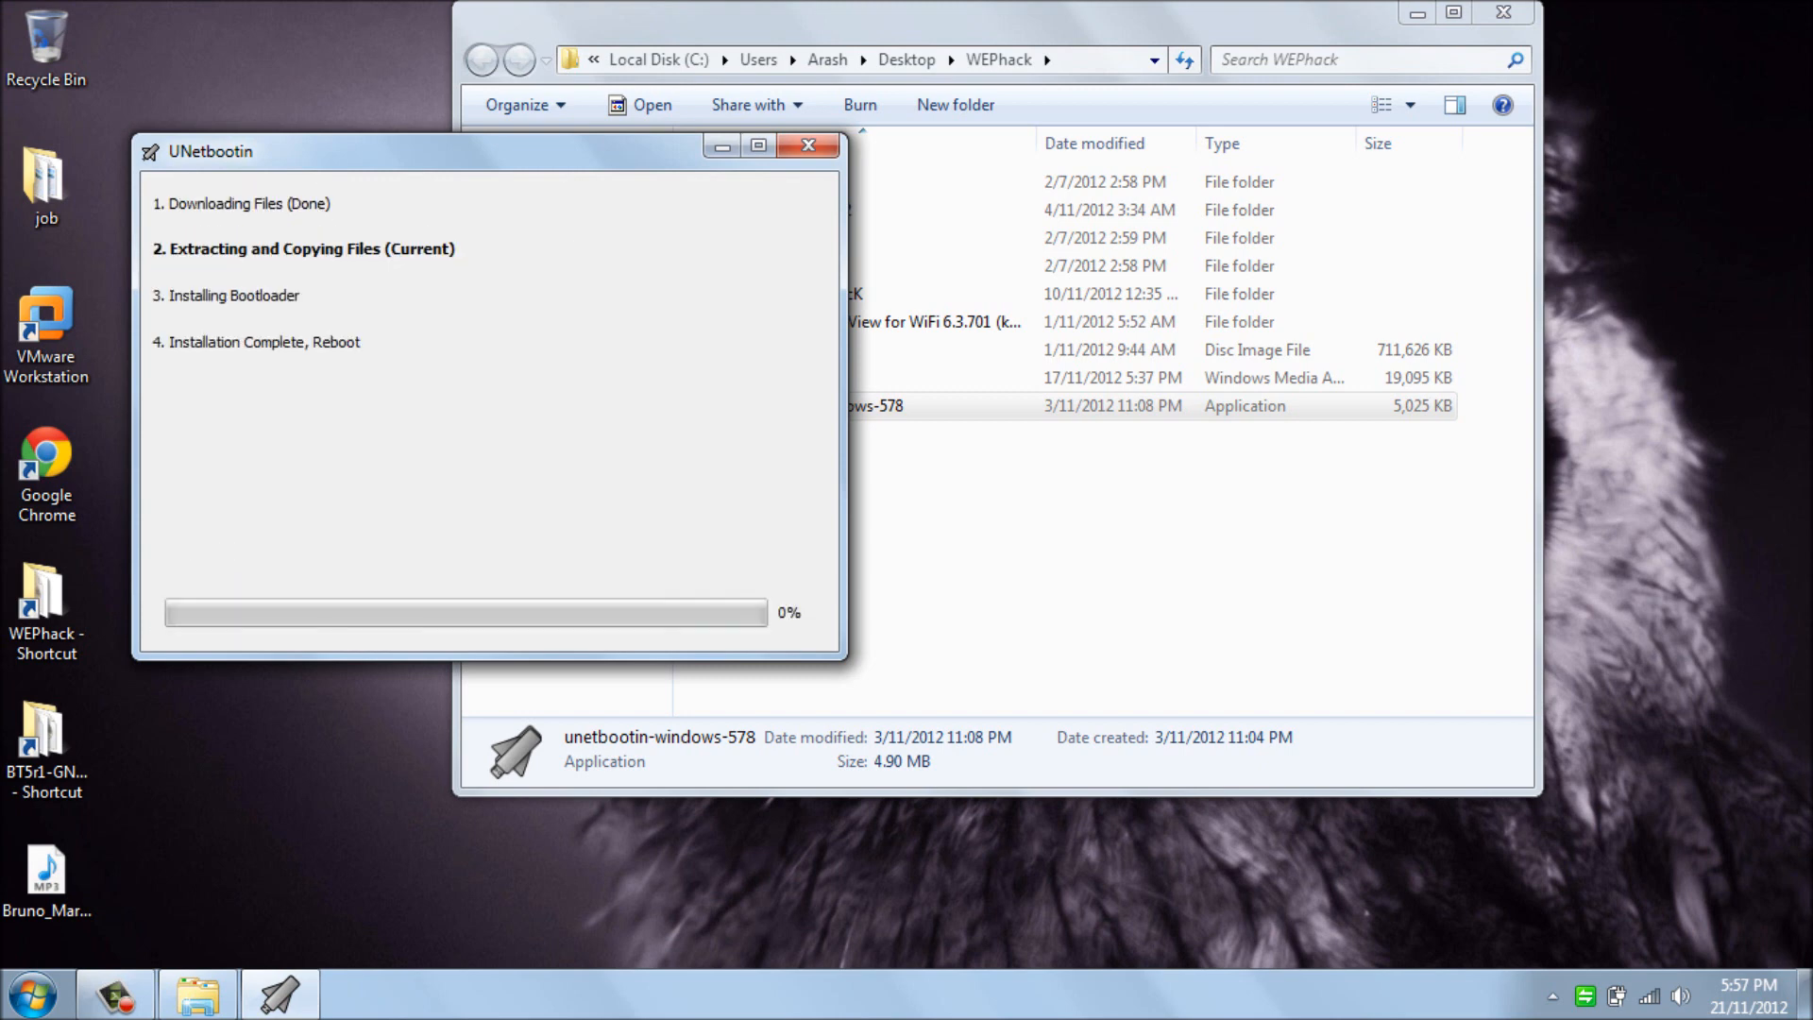